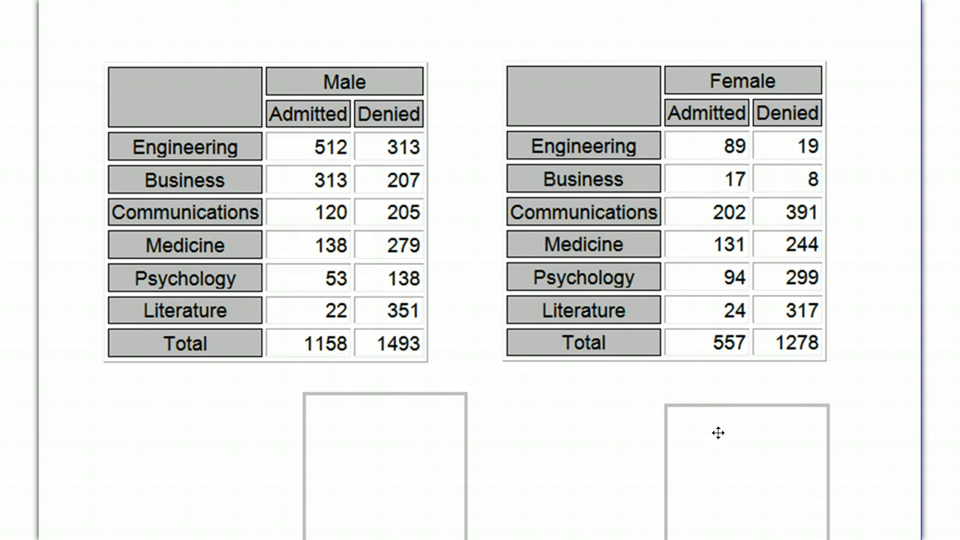
{"action": "mouse_move", "coordinate": [714, 426]}
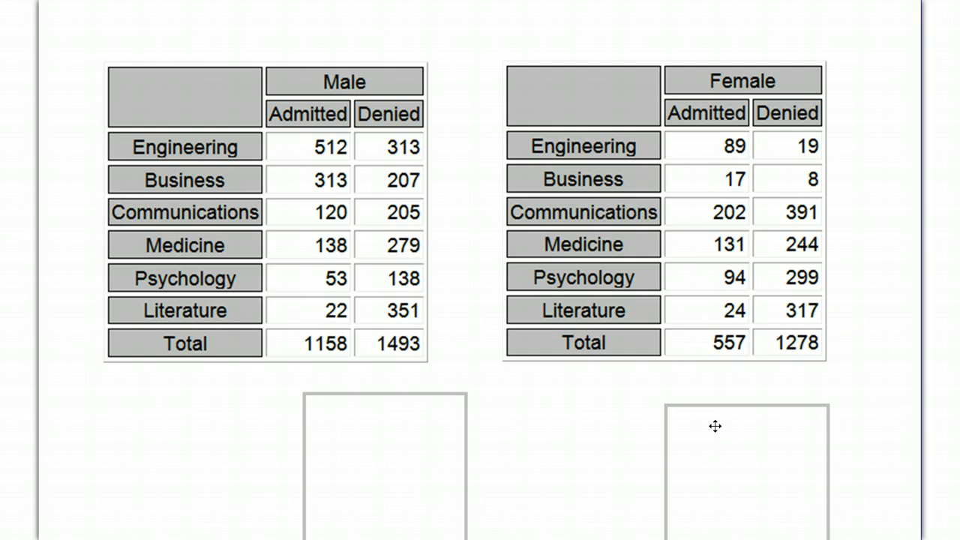
{"action": "mouse_move", "coordinate": [453, 448]}
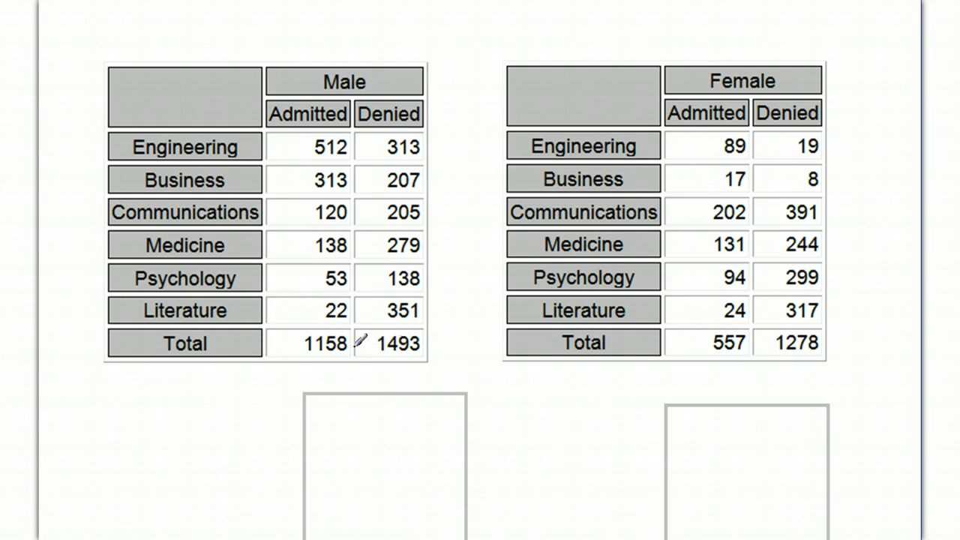
{"action": "mouse_move", "coordinate": [258, 371]}
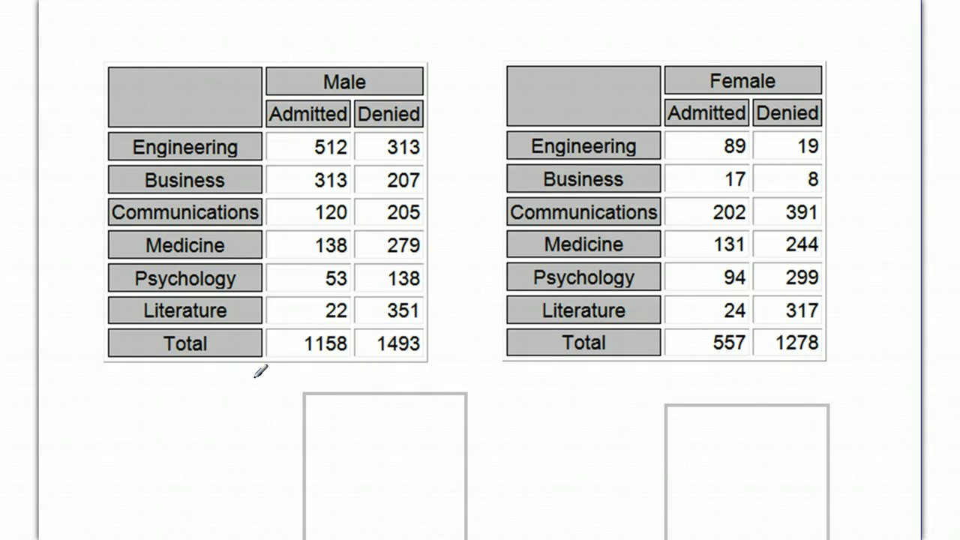
{"action": "mouse_move", "coordinate": [354, 154]}
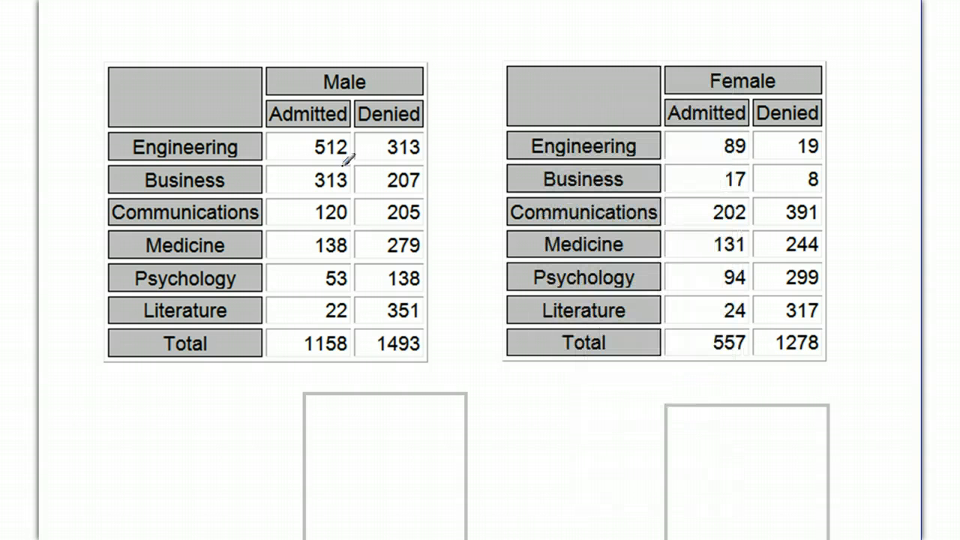
{"action": "mouse_move", "coordinate": [349, 154]}
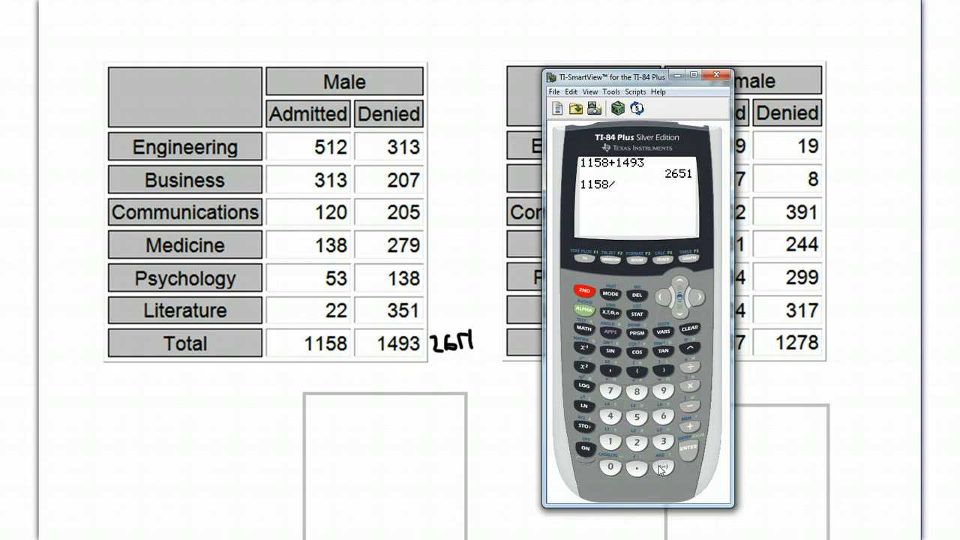
Compute the male admit rate 1158/2651 ≈ .4368, then shift the calculator off the Female table.
{"action": "left_click", "coordinate": [690, 447]}
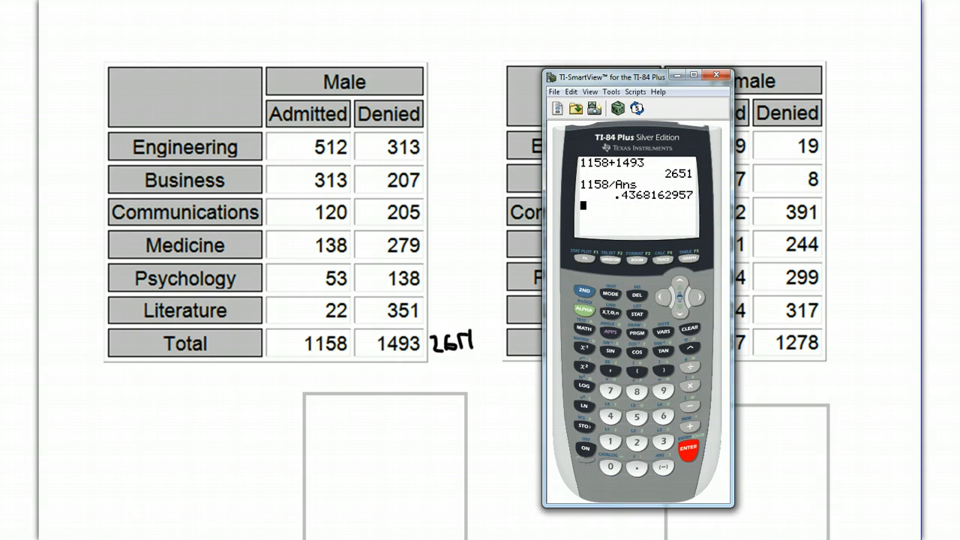
{"action": "left_click", "coordinate": [716, 75]}
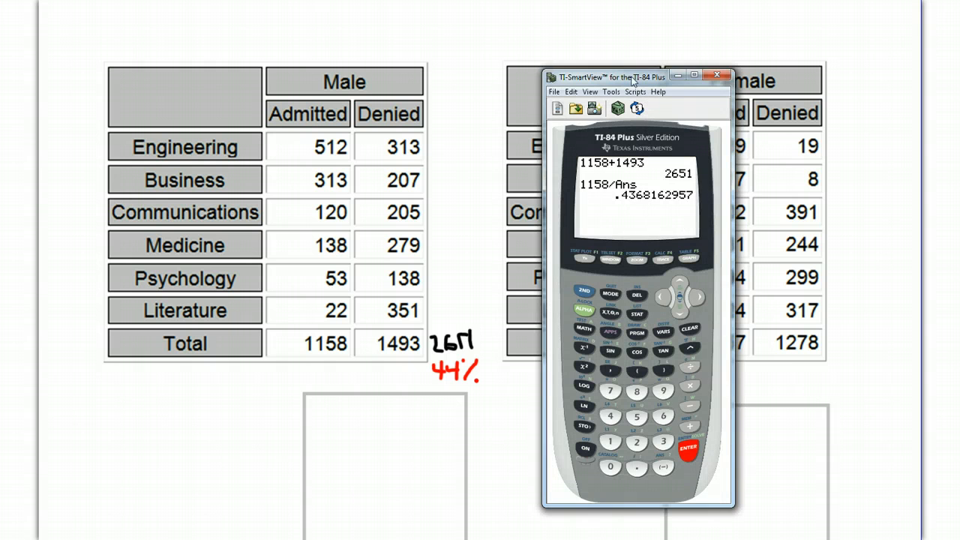
{"action": "left_click_drag", "start_coordinate": [637, 76], "coordinate": [519, 34]}
{"action": "type", "text": "557+1278"}
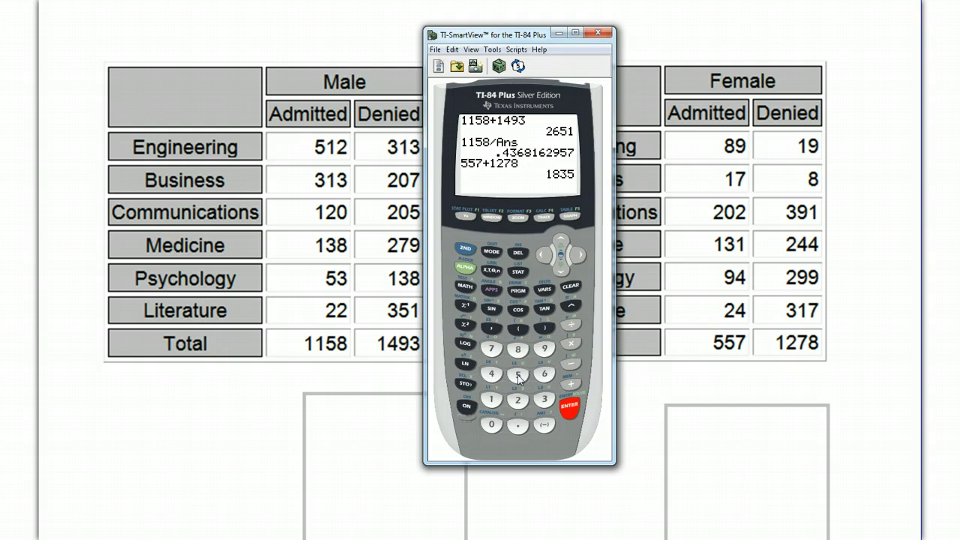
Begin the female admit rate: total 557+1278 = 1835, then divide 557 by it.
{"action": "left_click", "coordinate": [519, 375]}
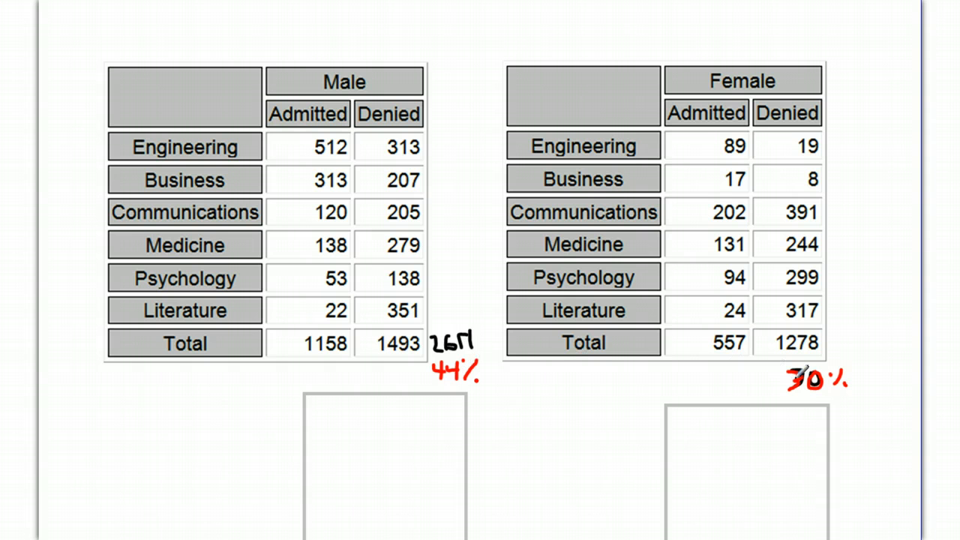
{"action": "mouse_move", "coordinate": [493, 348]}
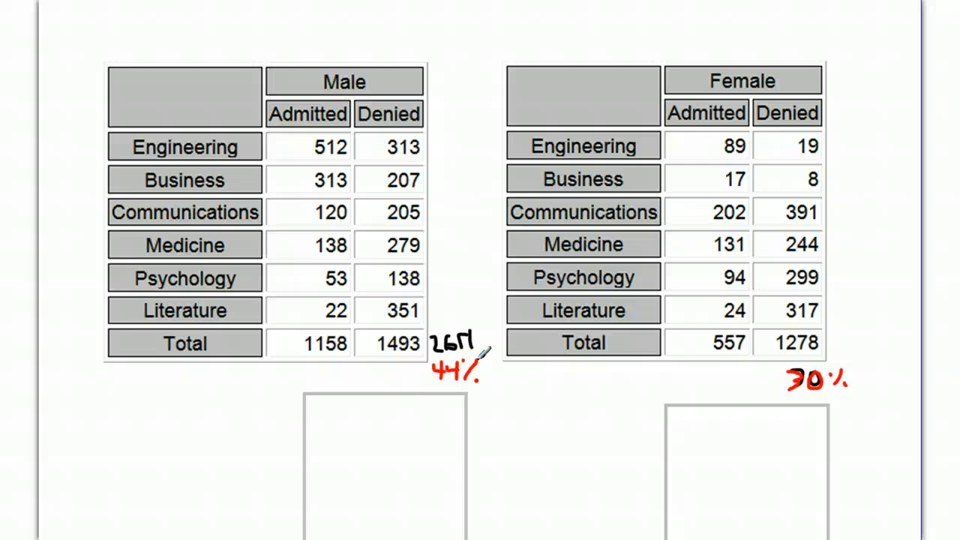
{"action": "mouse_move", "coordinate": [292, 186]}
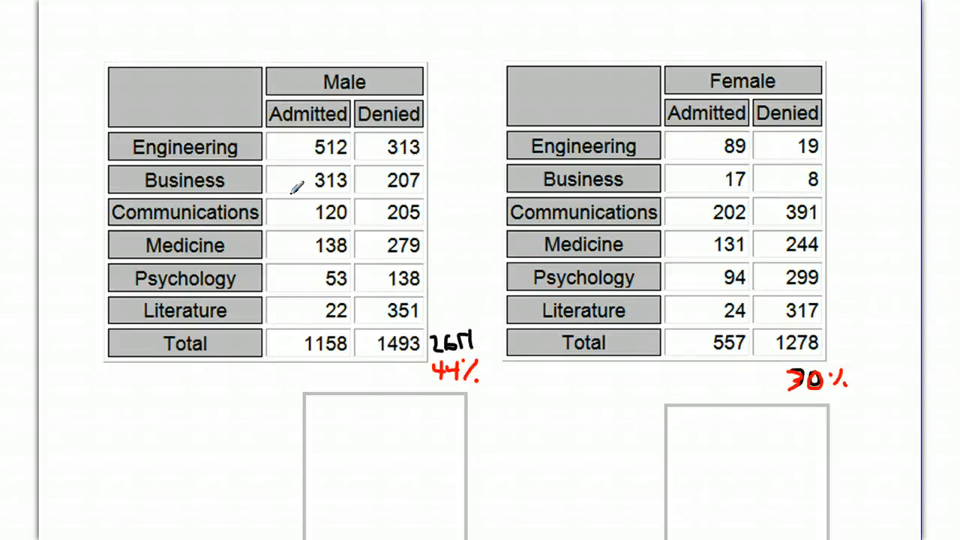
{"action": "mouse_move", "coordinate": [293, 184]}
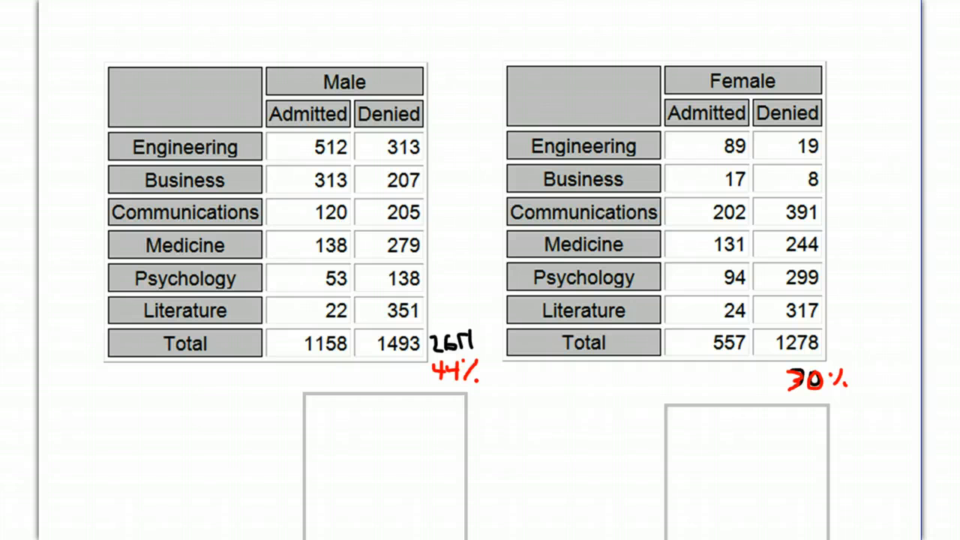
{"action": "mouse_move", "coordinate": [315, 187]}
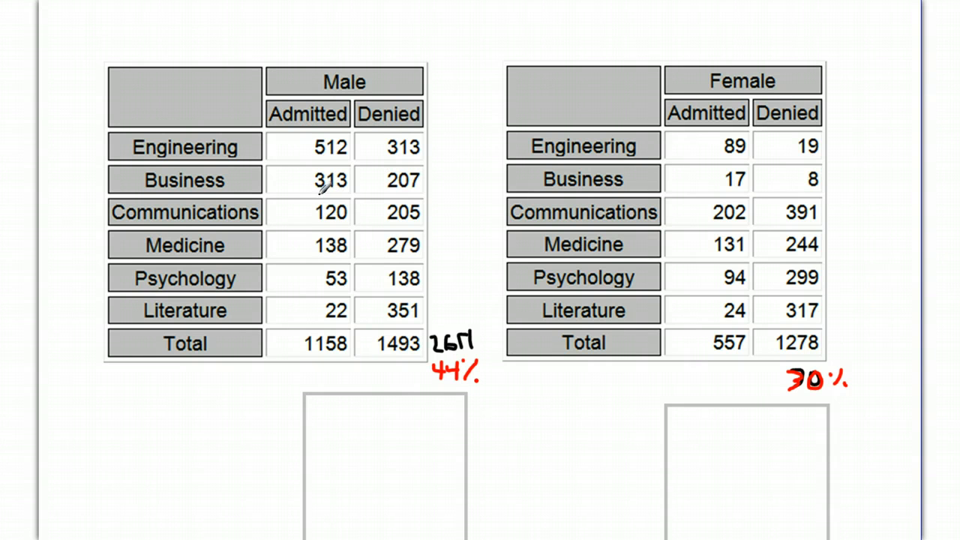
{"action": "mouse_move", "coordinate": [294, 186]}
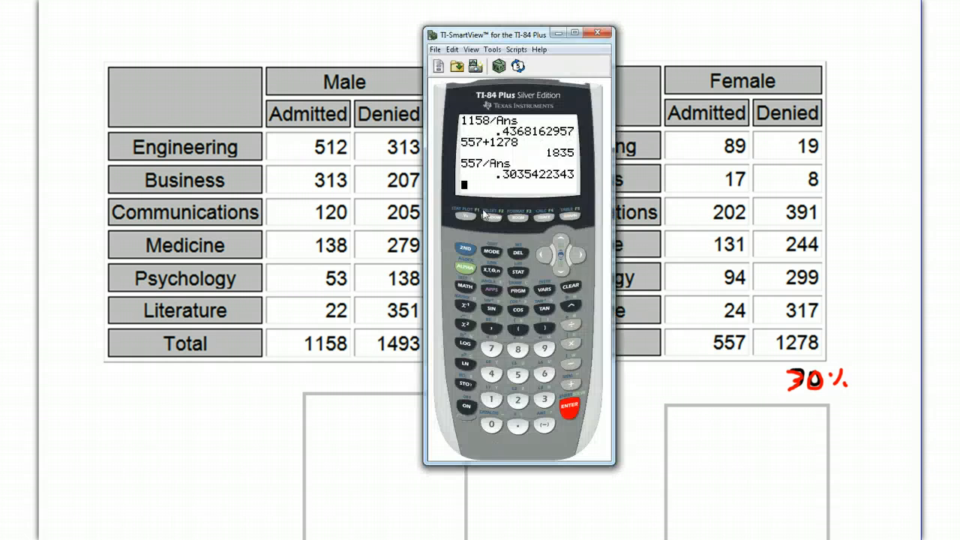
Move the calculator right and total the male Engineering applicants, 512+313 = 825.
{"action": "left_click_drag", "start_coordinate": [516, 33], "coordinate": [628, 51]}
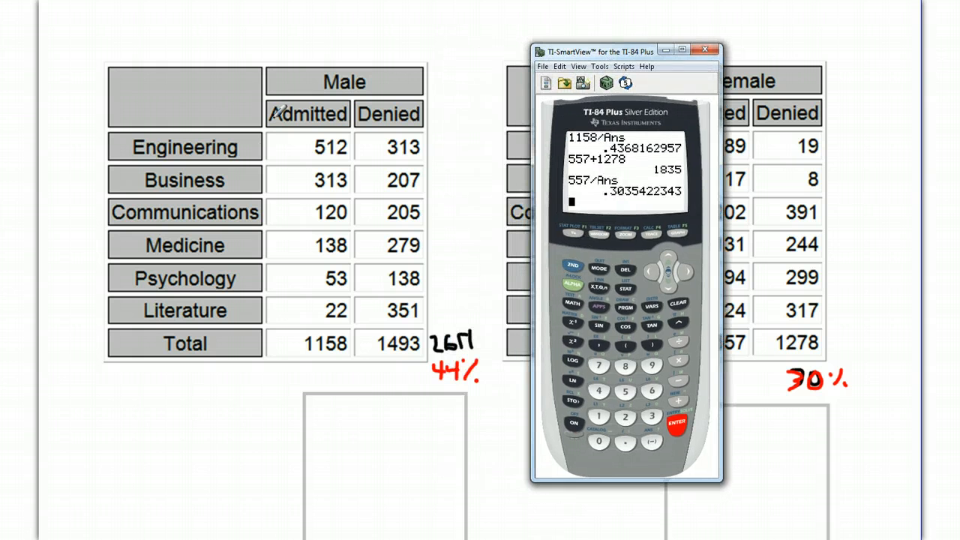
{"action": "left_click", "coordinate": [625, 392]}
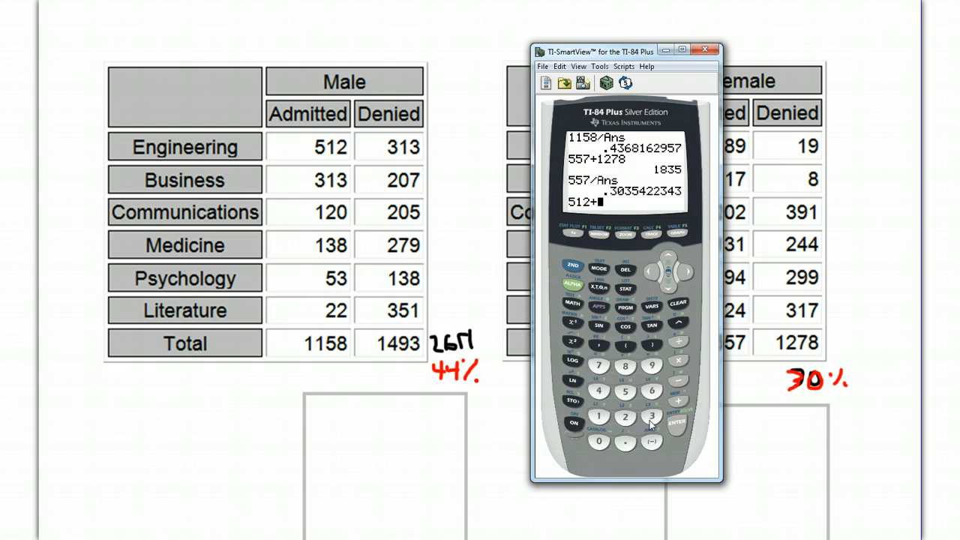
{"action": "left_click", "coordinate": [676, 420]}
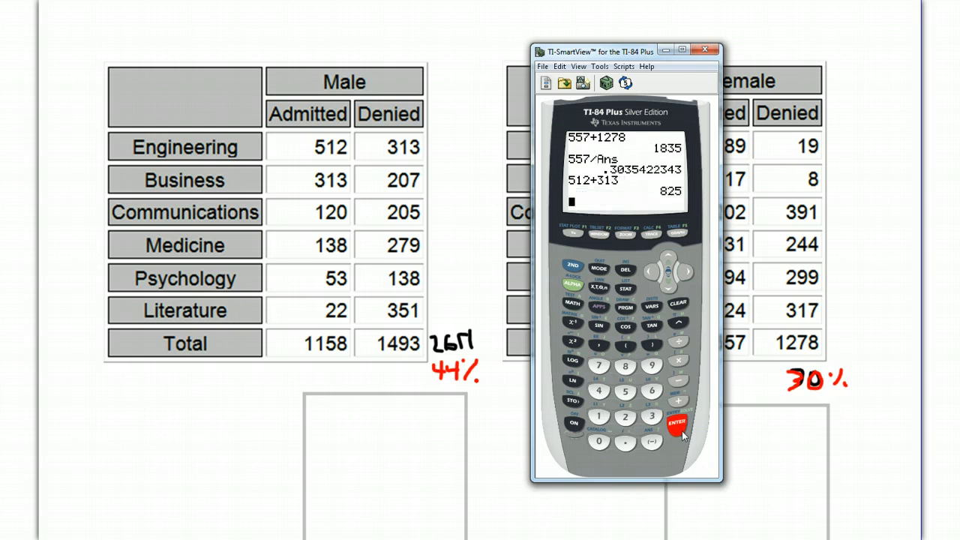
{"action": "mouse_move", "coordinate": [671, 203]}
{"action": "type", "text": "89+19"}
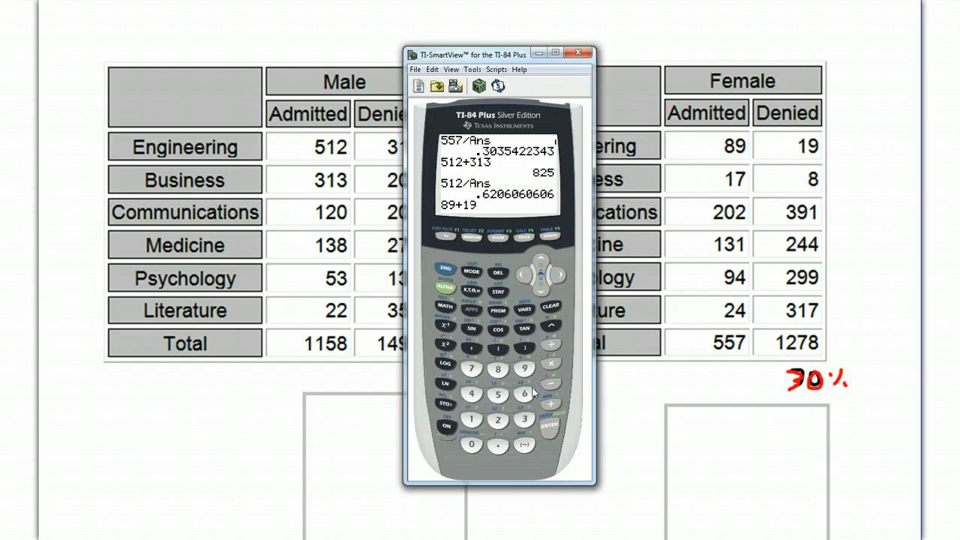
Total the female Engineering applicants (89+19 = 108) and compute 89/108 ≈ .8241.
{"action": "left_click", "coordinate": [519, 368]}
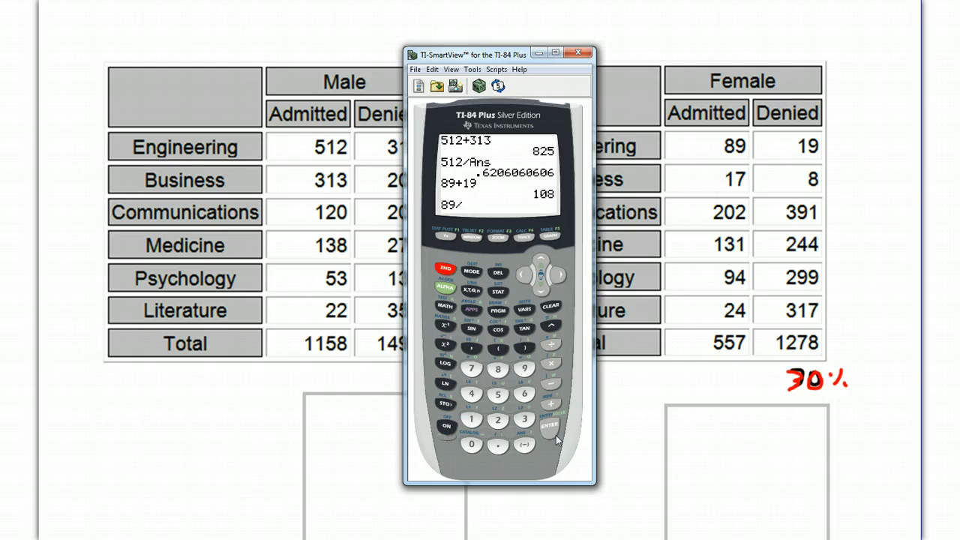
{"action": "left_click", "coordinate": [550, 427]}
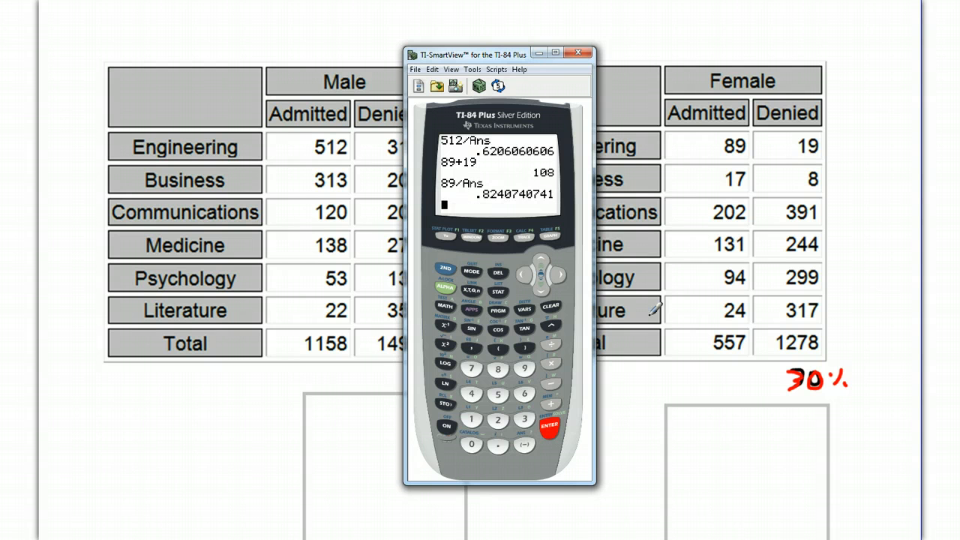
{"action": "left_click", "coordinate": [579, 49]}
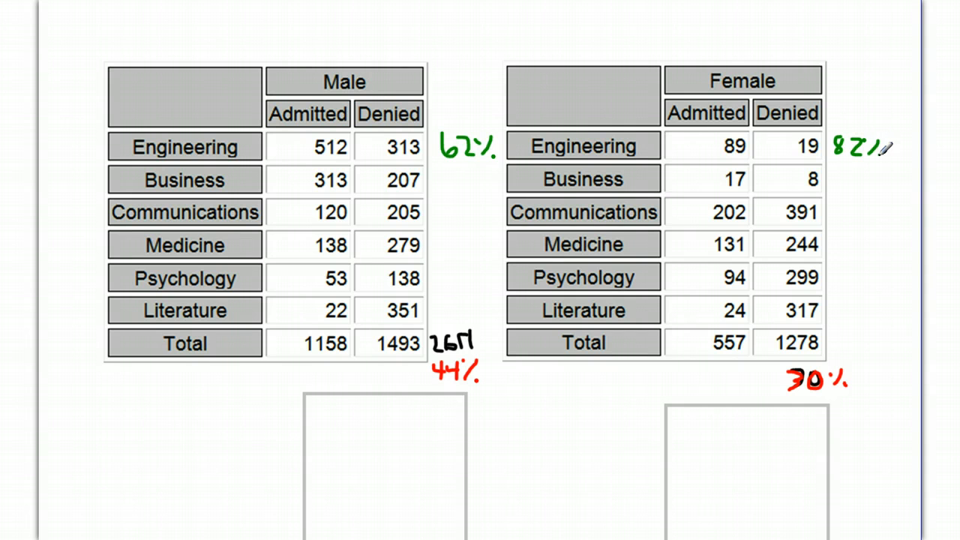
{"action": "mouse_move", "coordinate": [512, 141]}
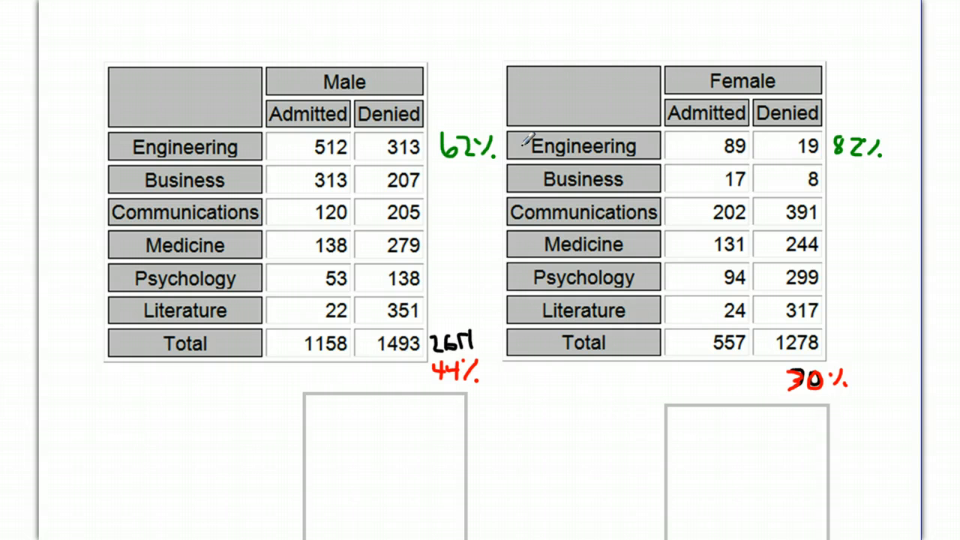
{"action": "mouse_move", "coordinate": [825, 154]}
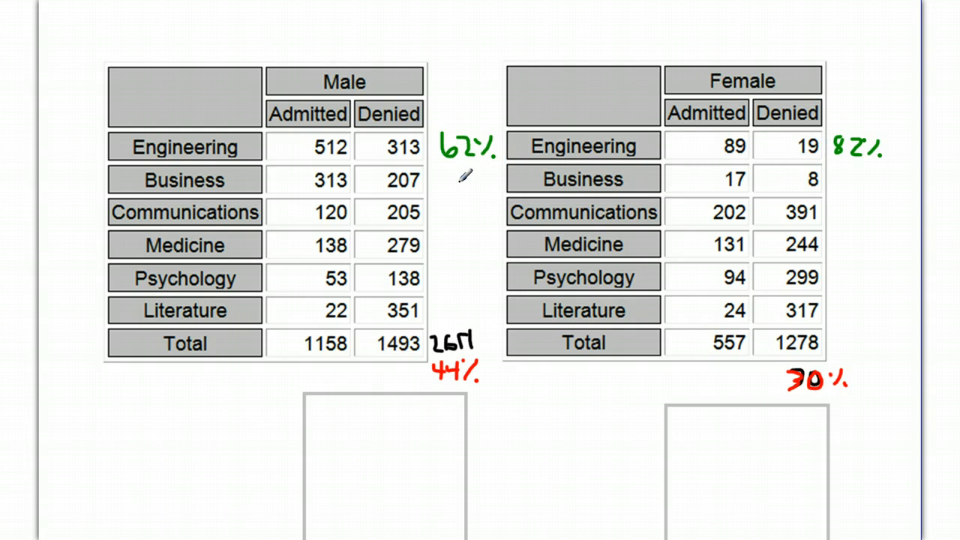
{"action": "mouse_move", "coordinate": [437, 194]}
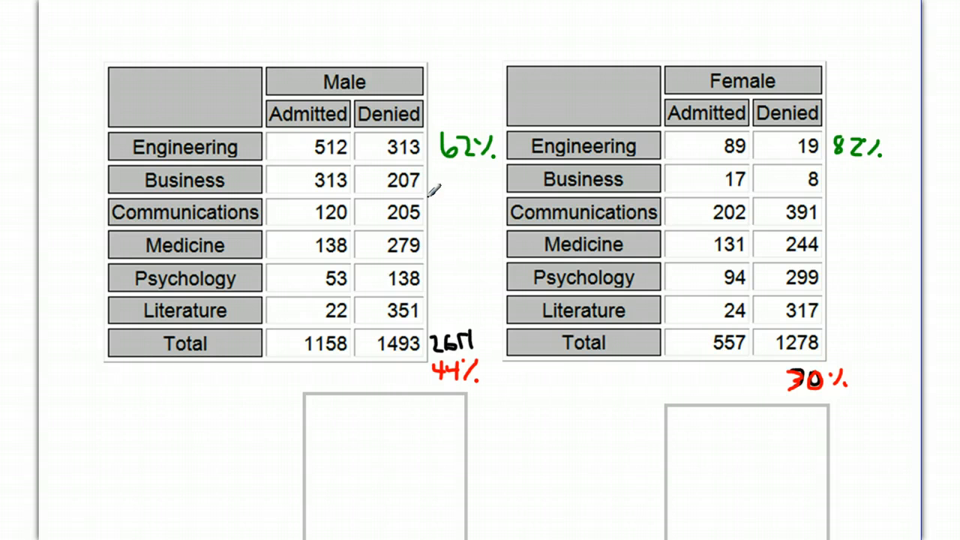
{"action": "mouse_move", "coordinate": [444, 189]}
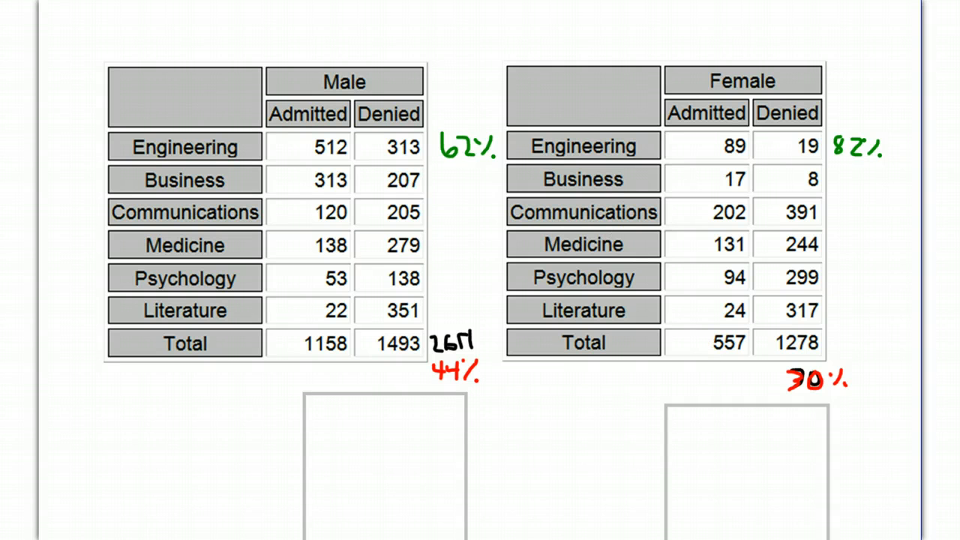
{"action": "mouse_move", "coordinate": [318, 138]}
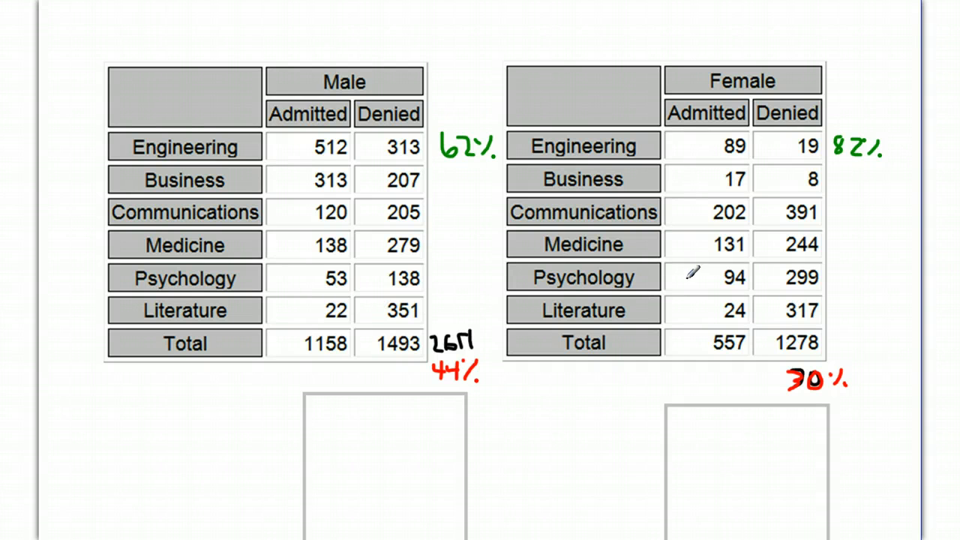
{"action": "mouse_move", "coordinate": [760, 320]}
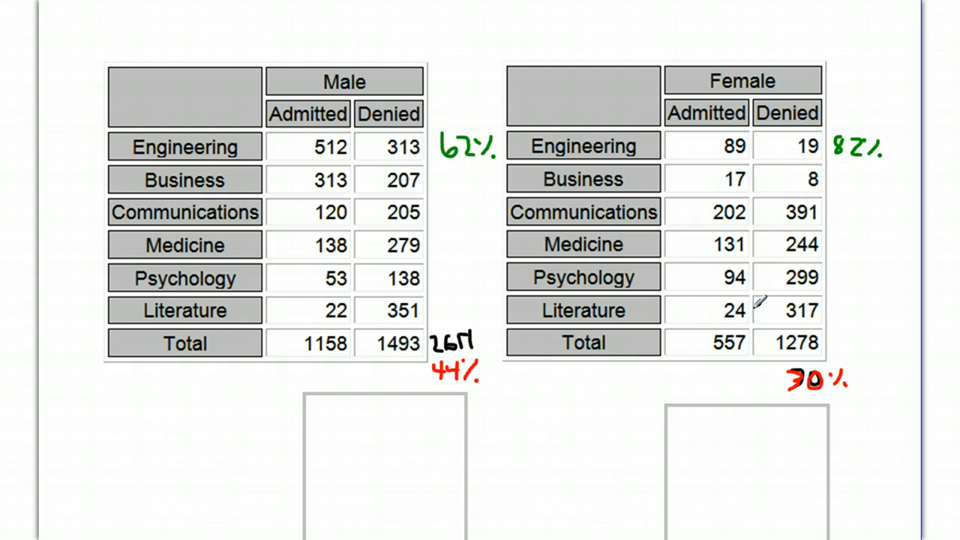
{"action": "mouse_move", "coordinate": [705, 287]}
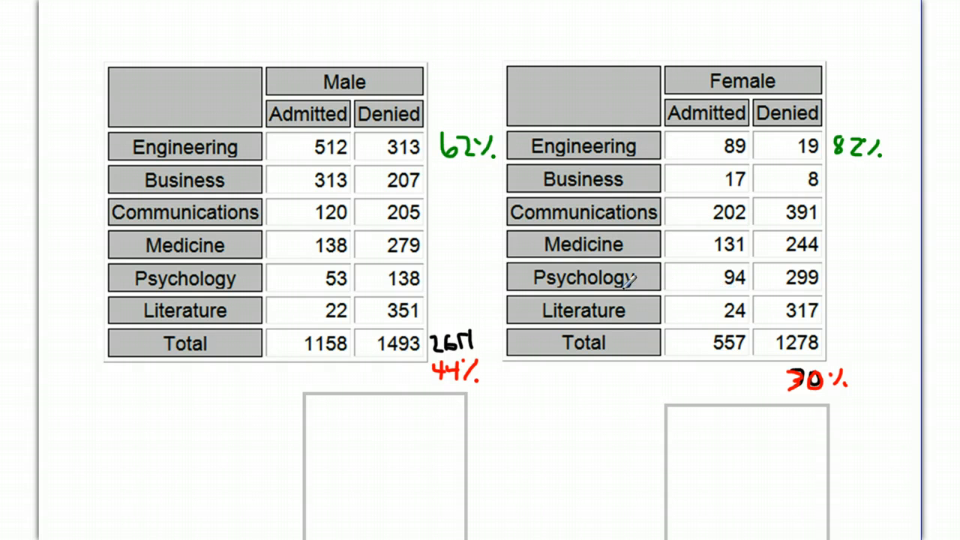
{"action": "mouse_move", "coordinate": [770, 261]}
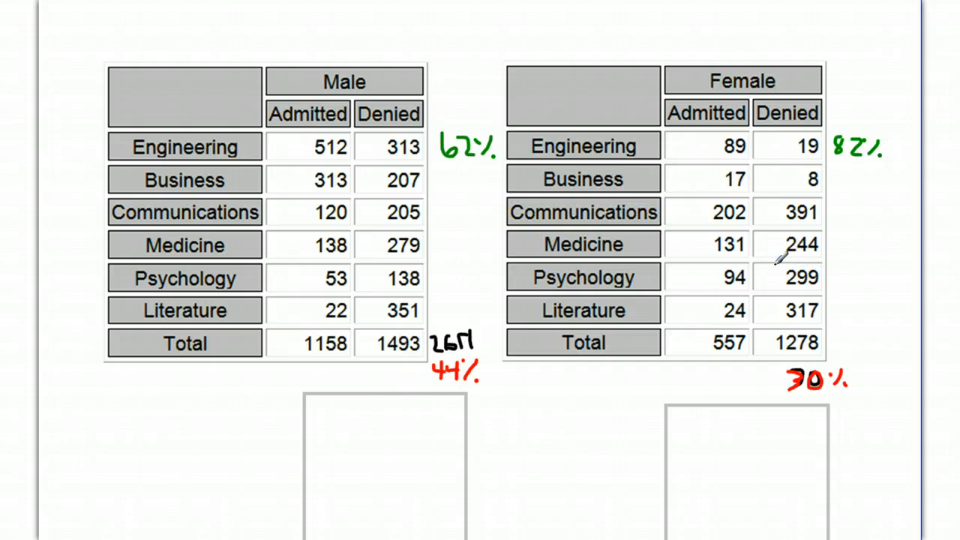
{"action": "mouse_move", "coordinate": [405, 139]}
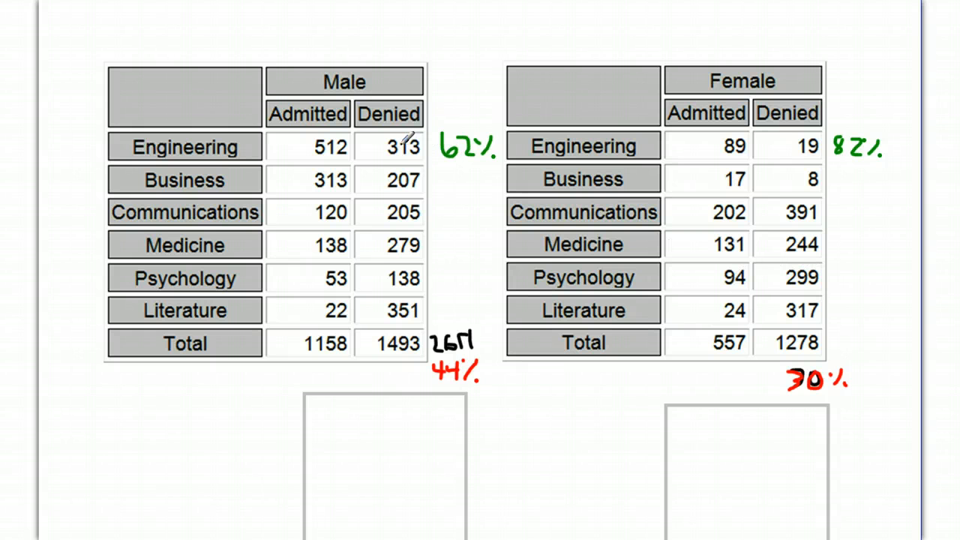
{"action": "mouse_move", "coordinate": [394, 188]}
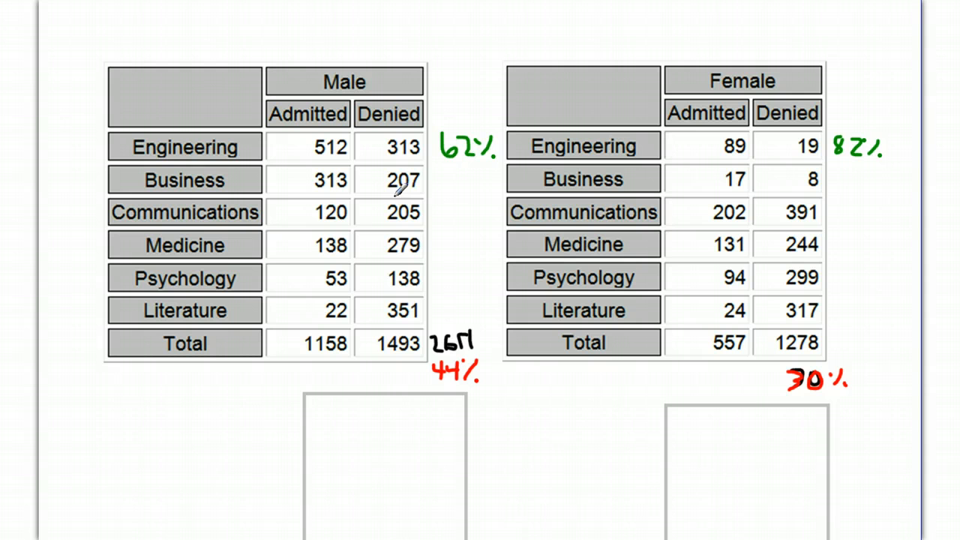
{"action": "mouse_move", "coordinate": [711, 129]}
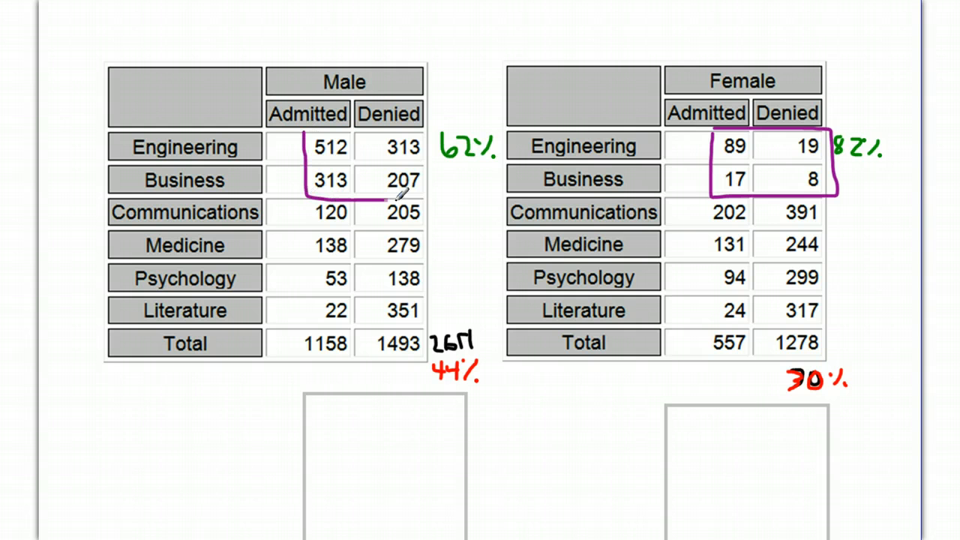
Draw the purple rectangle around the Male Engineering and Business admitted/denied cells.
{"action": "left_click_drag", "start_coordinate": [300, 135], "coordinate": [427, 195]}
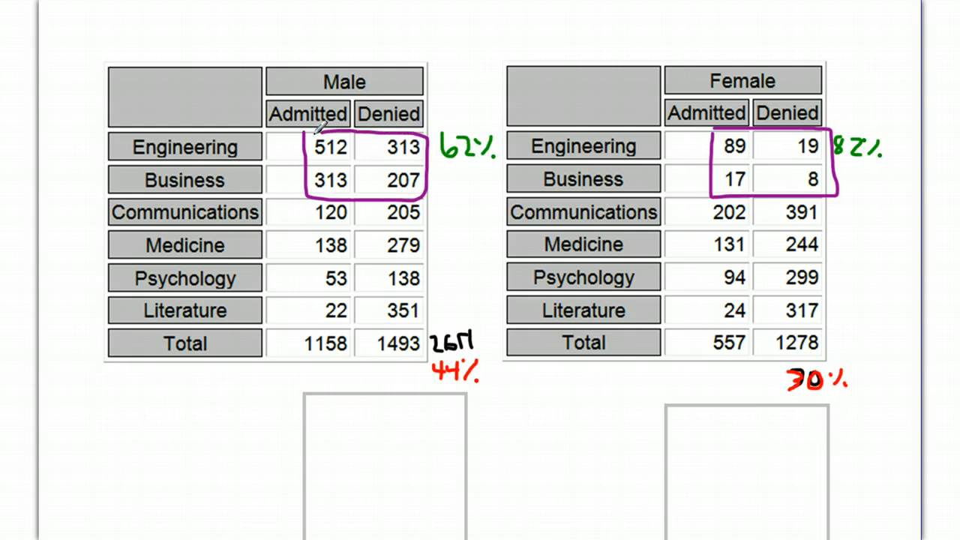
{"action": "mouse_move", "coordinate": [361, 173]}
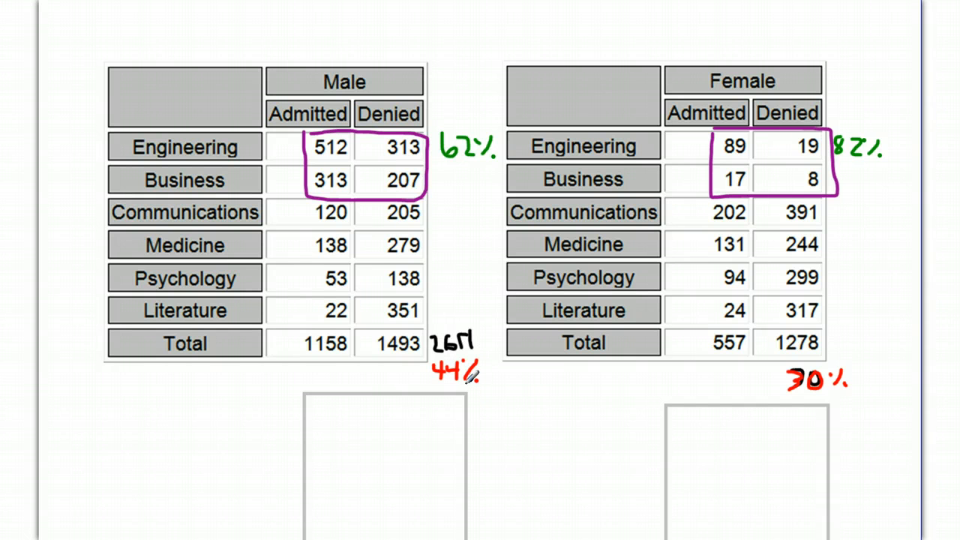
{"action": "mouse_move", "coordinate": [770, 147]}
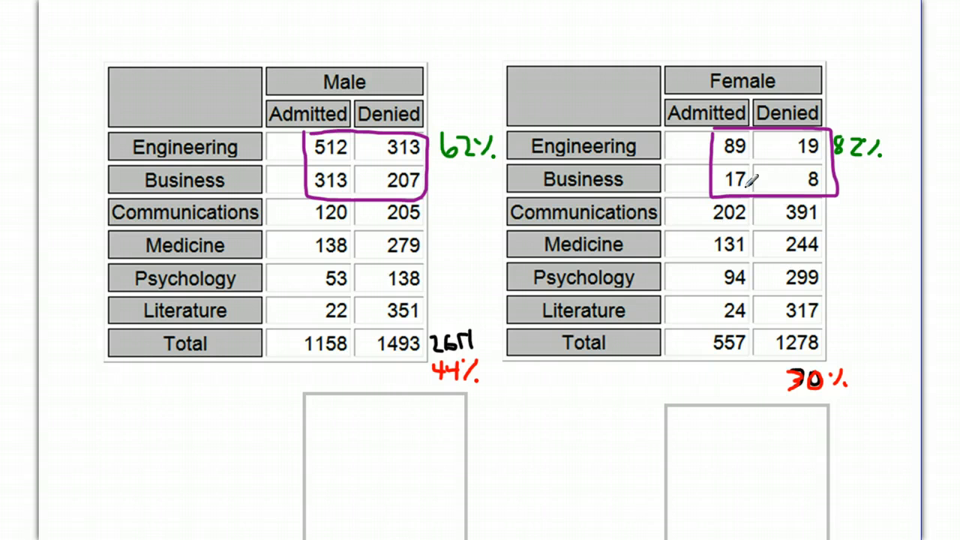
{"action": "mouse_move", "coordinate": [811, 355]}
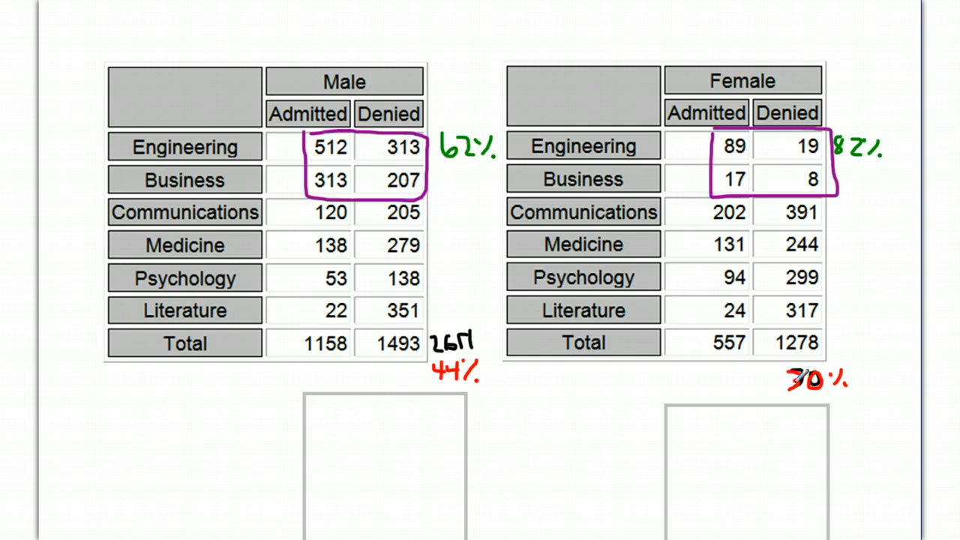
{"action": "mouse_move", "coordinate": [404, 154]}
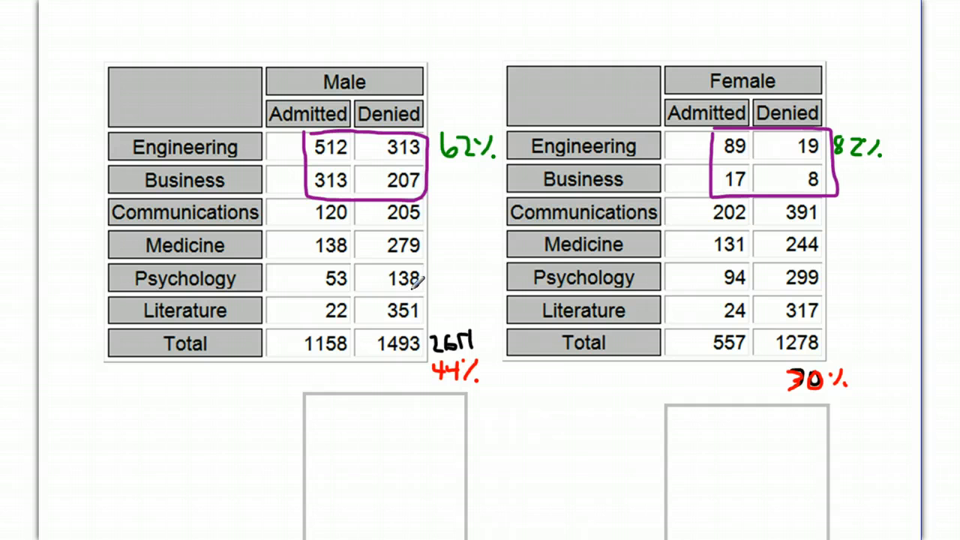
{"action": "mouse_move", "coordinate": [405, 289]}
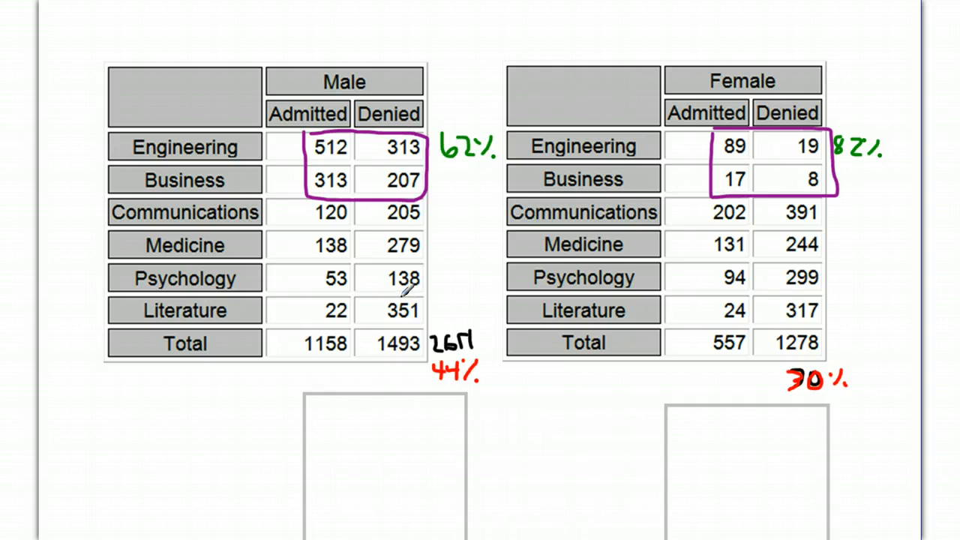
{"action": "mouse_move", "coordinate": [143, 161]}
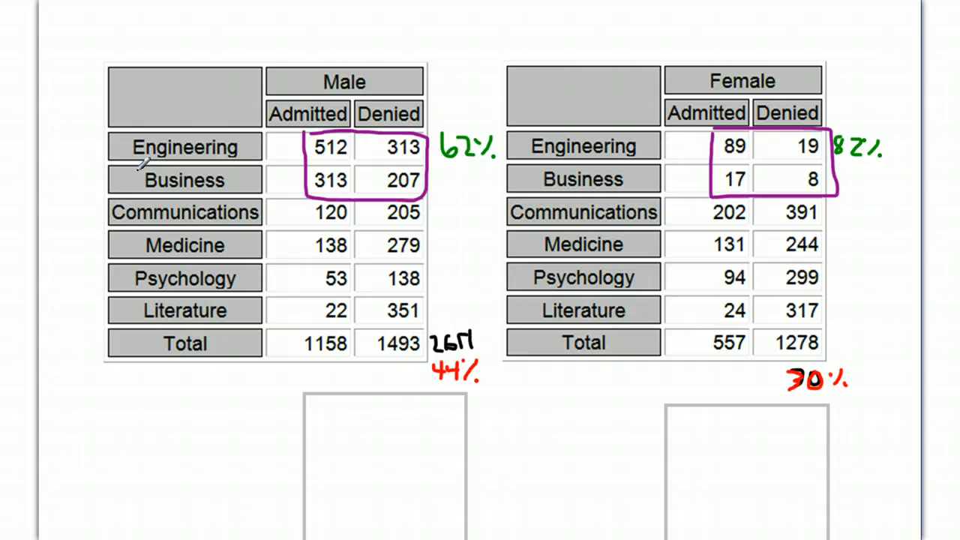
Draw a purple arrow at the Male Engineering row and circle the Male Total label.
{"action": "left_click_drag", "start_coordinate": [67, 146], "coordinate": [101, 146]}
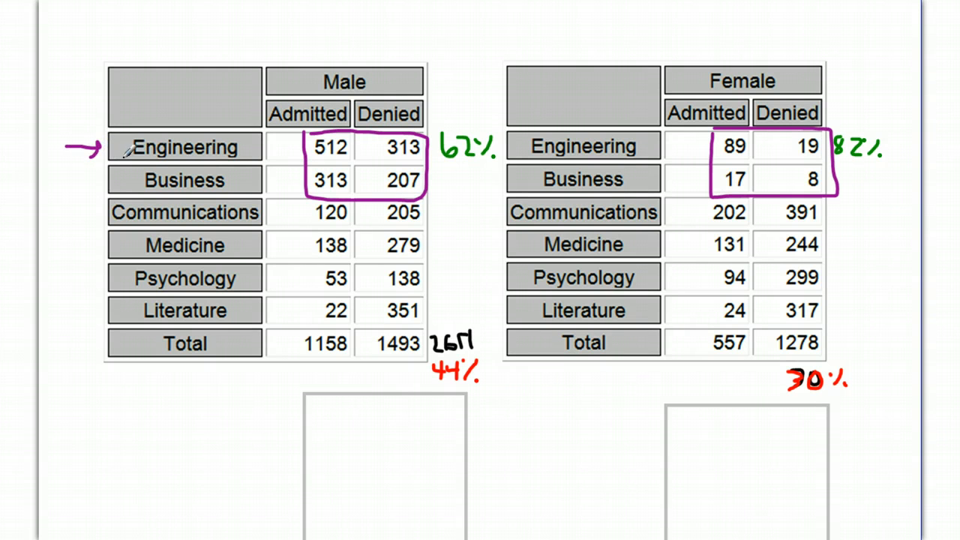
{"action": "mouse_move", "coordinate": [129, 274]}
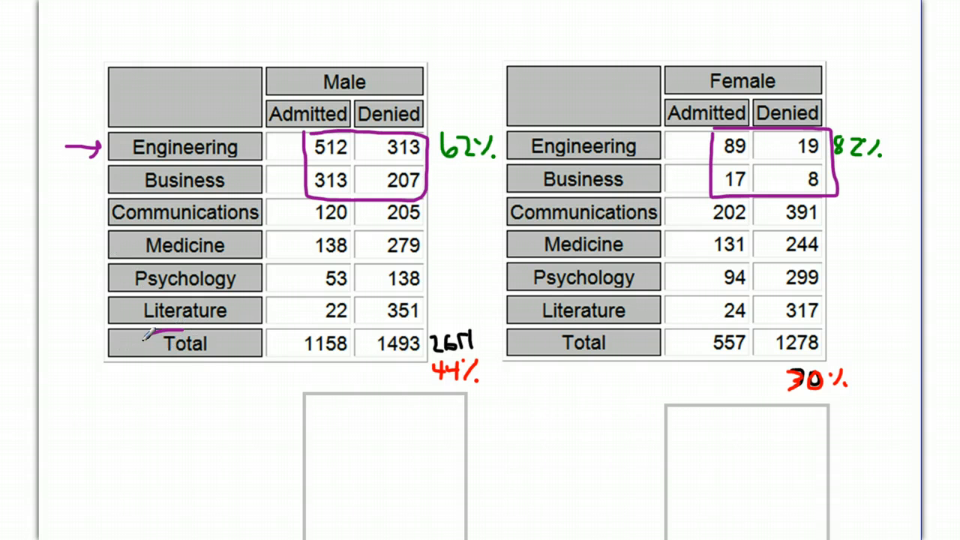
{"action": "left_click_drag", "start_coordinate": [146, 330], "coordinate": [225, 356]}
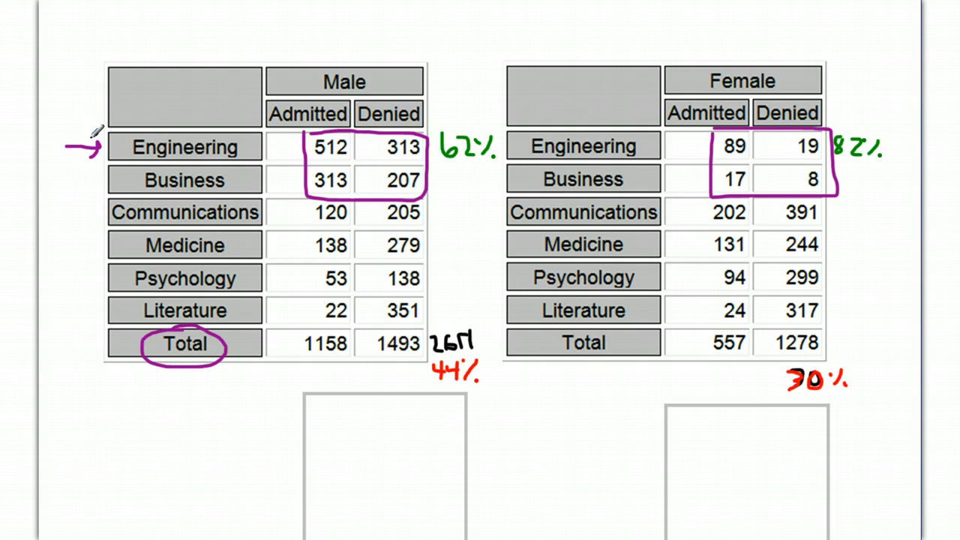
{"action": "mouse_move", "coordinate": [124, 307]}
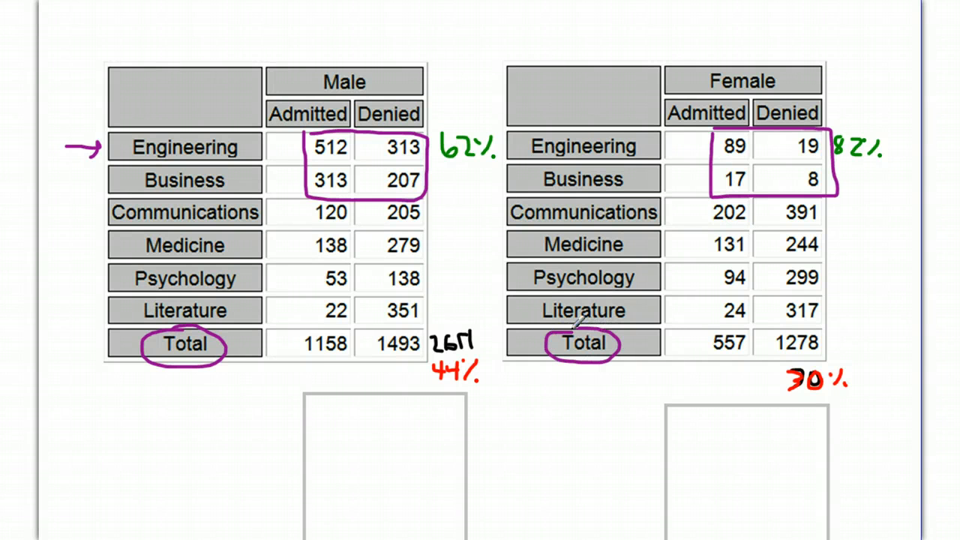
{"action": "mouse_move", "coordinate": [542, 259]}
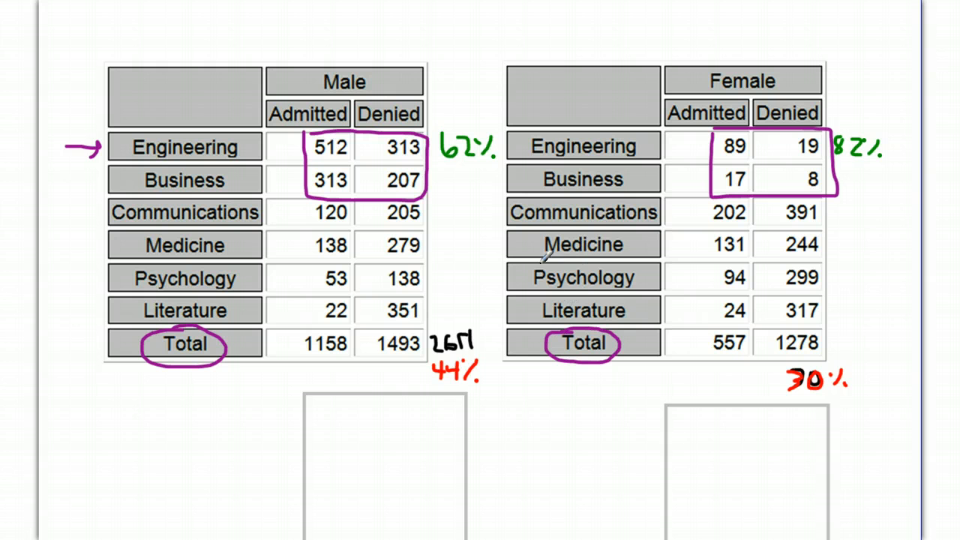
{"action": "mouse_move", "coordinate": [519, 145]}
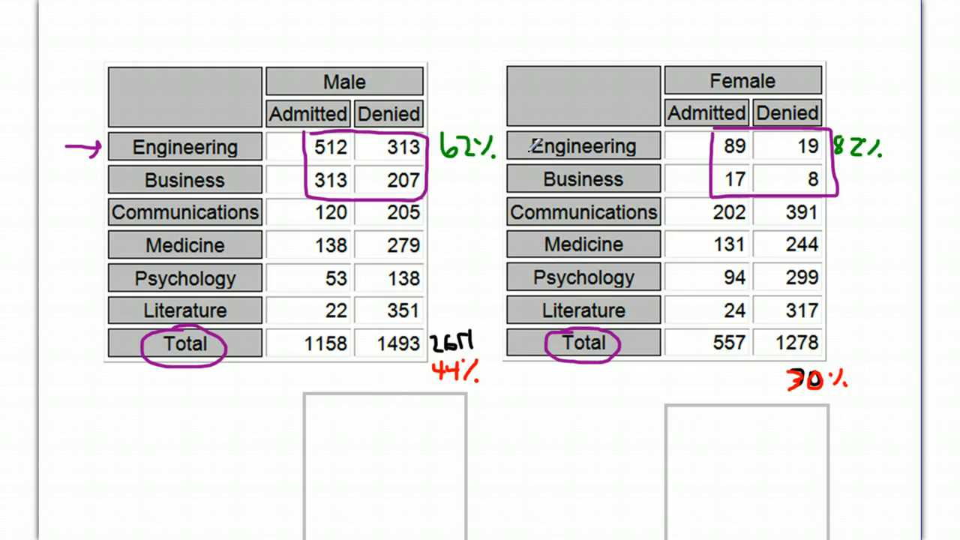